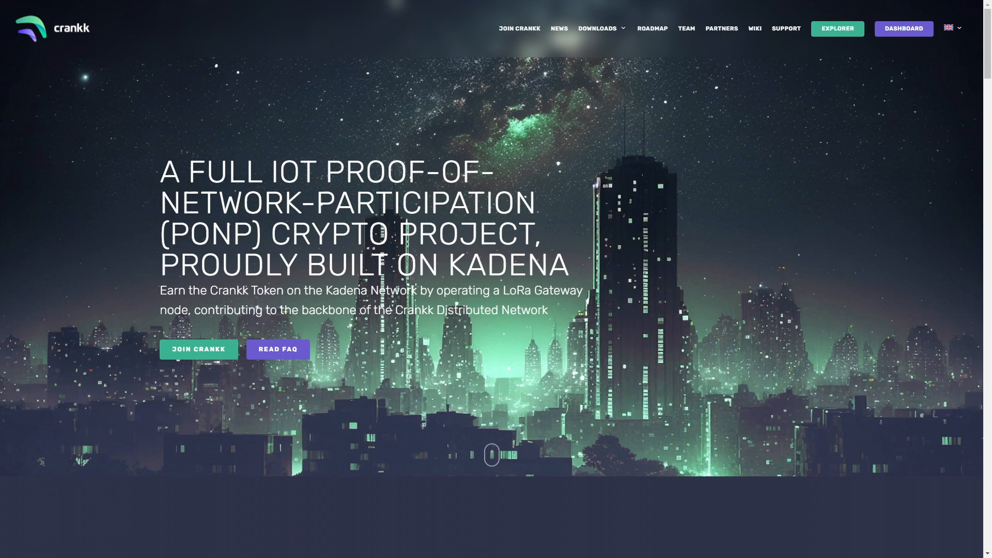
Follow the Crankk site link to the BlockMesh login page with empty email and password fields
left_click(903, 28)
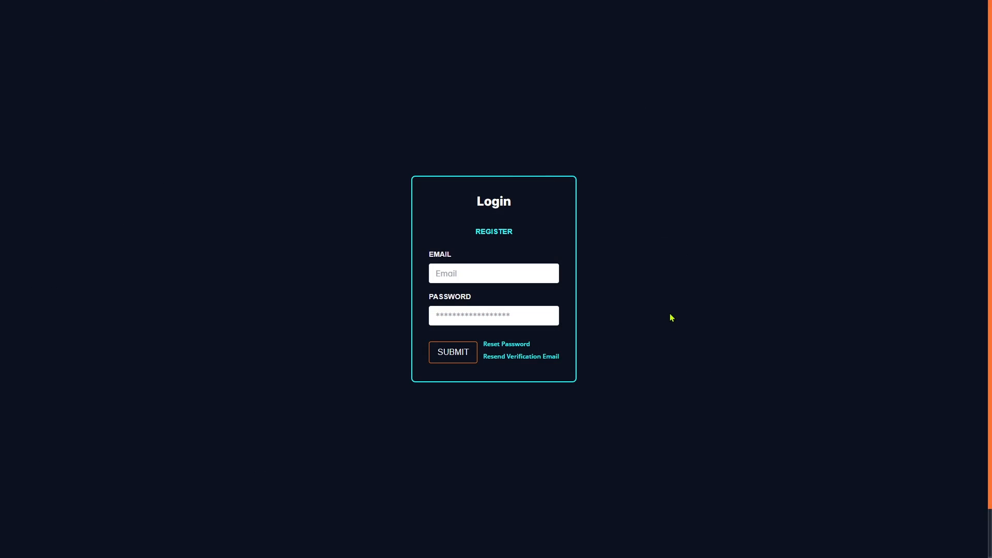
mouse_move(495, 224)
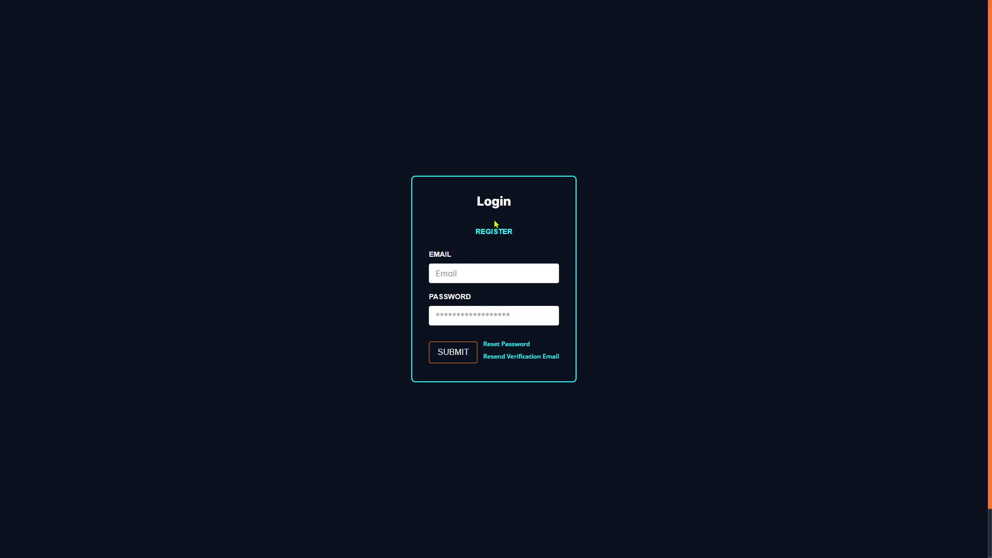
Register a BlockMesh account with email, password, confirmation and invite code
left_click(494, 231)
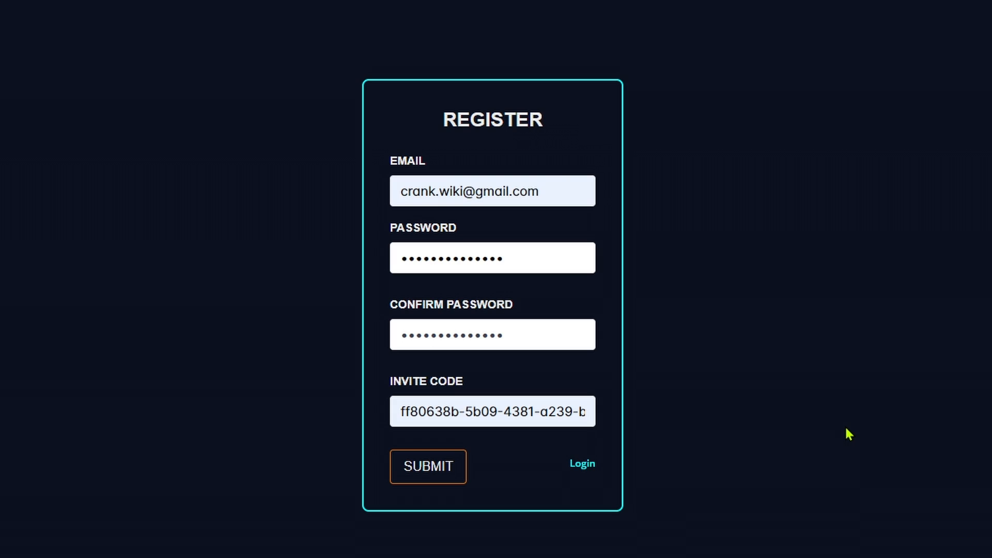
left_click(427, 466)
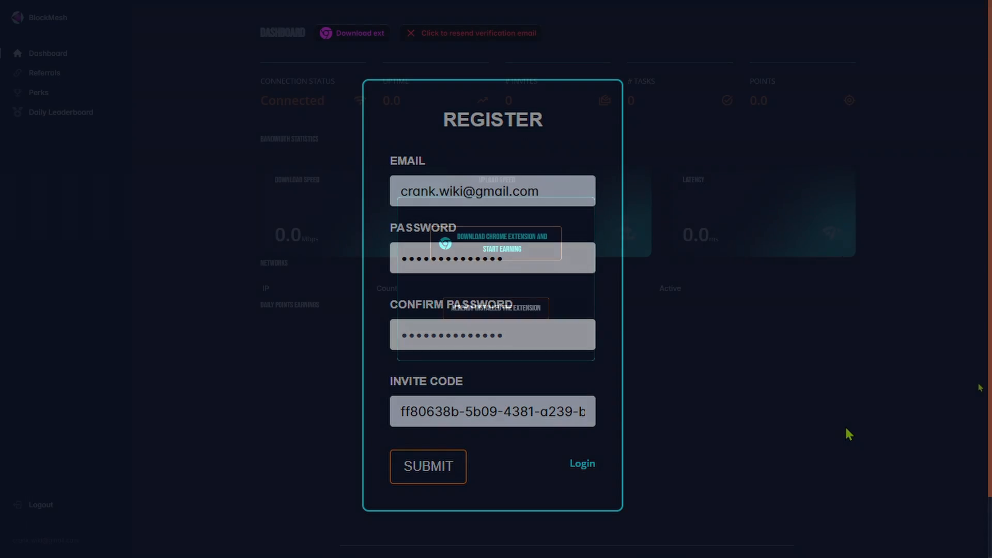
Confirm the extension is already installed, then show the gateway's Multimining project list
left_click(428, 466)
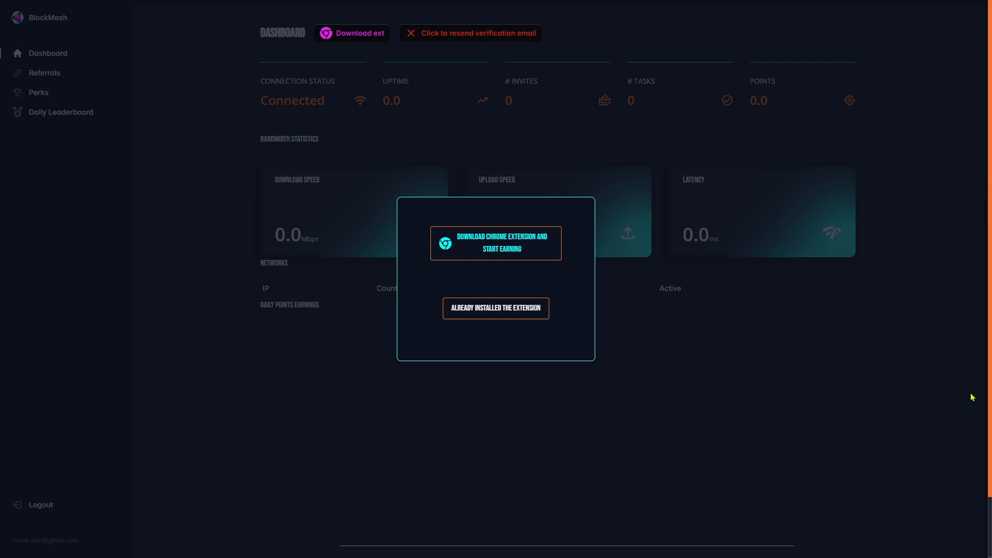
mouse_move(514, 339)
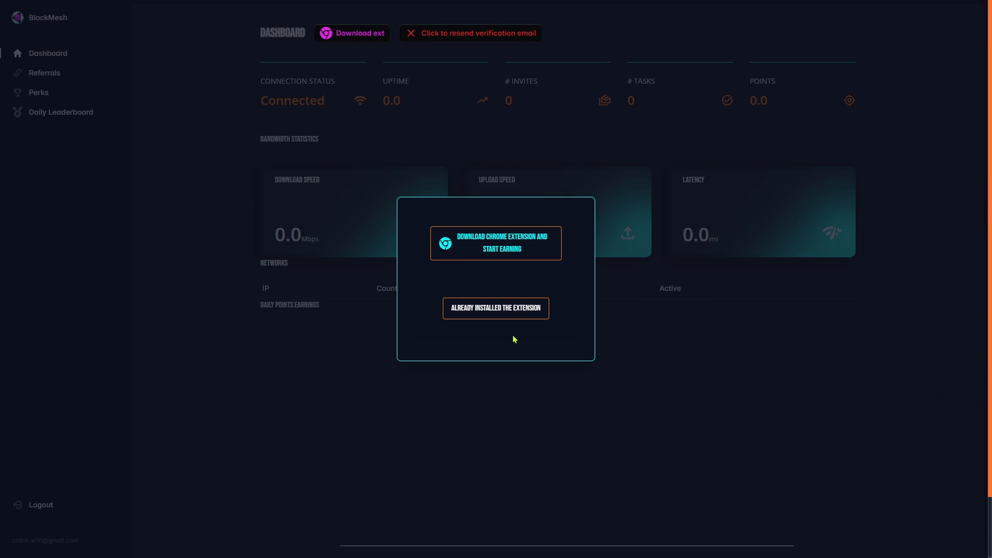
left_click(495, 308)
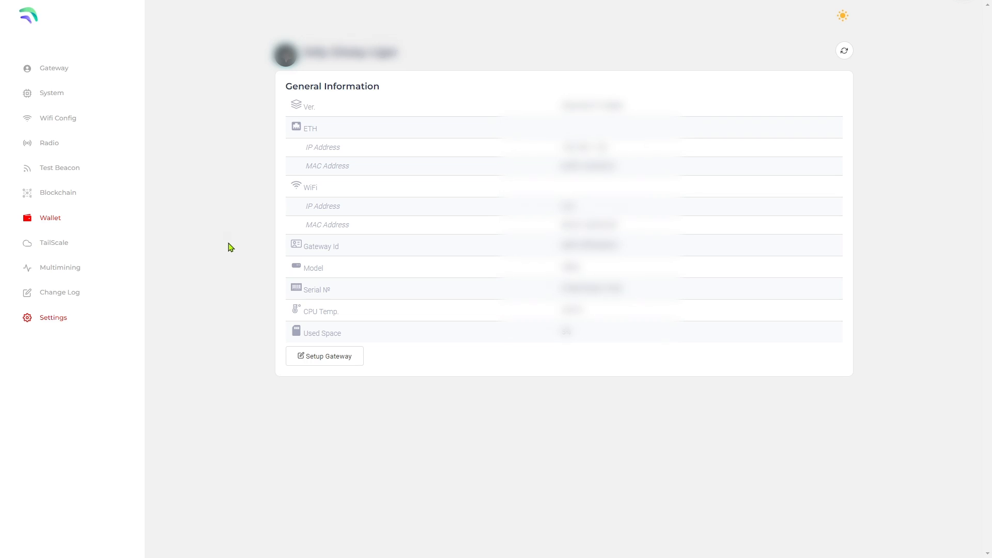
left_click(60, 267)
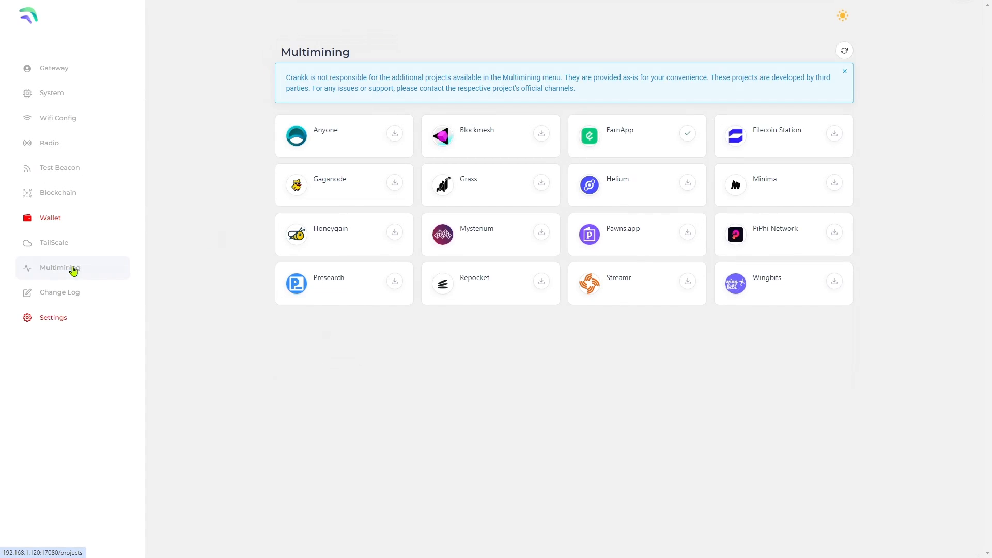
mouse_move(540, 138)
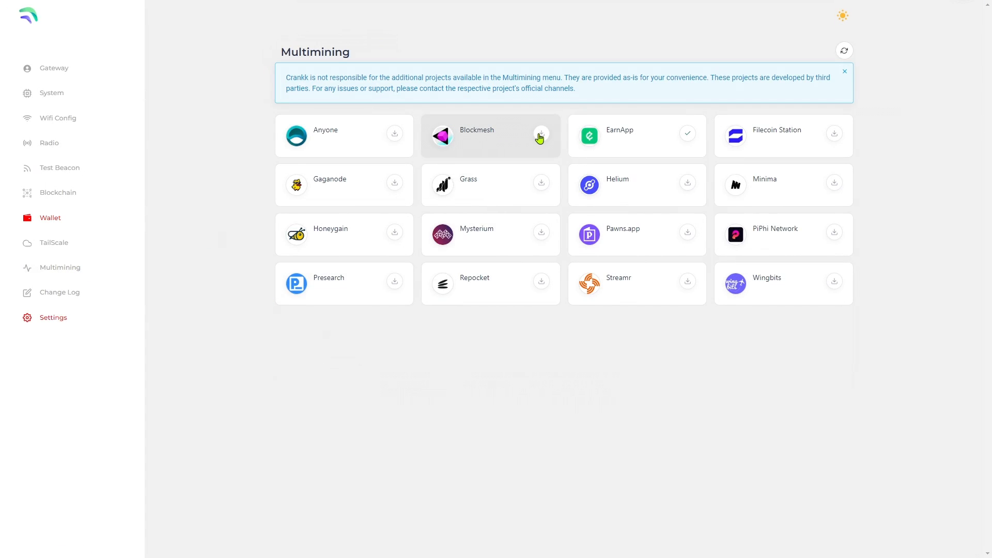
Install Blockmesh from its Multimining card using the BlockMesh account email and password
left_click(541, 136)
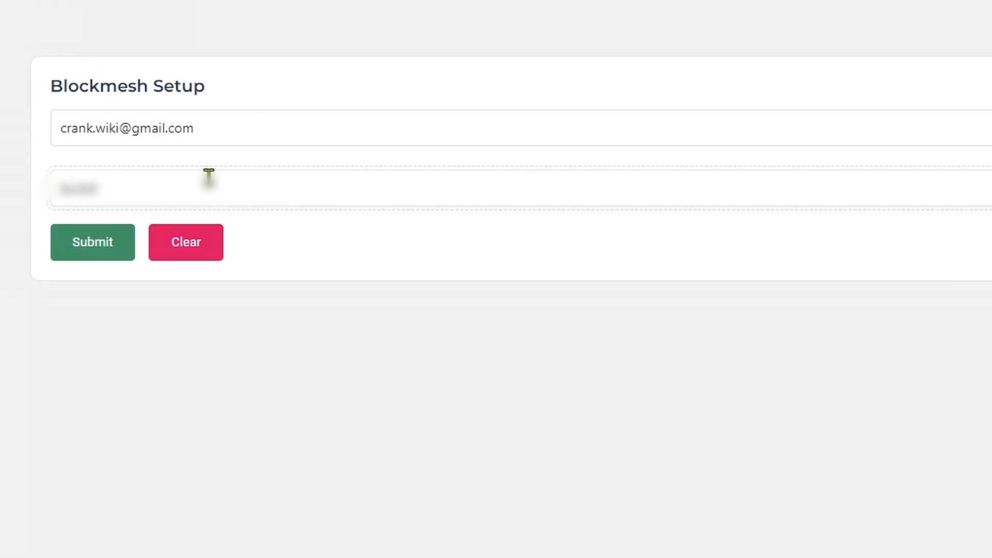
left_click(93, 242)
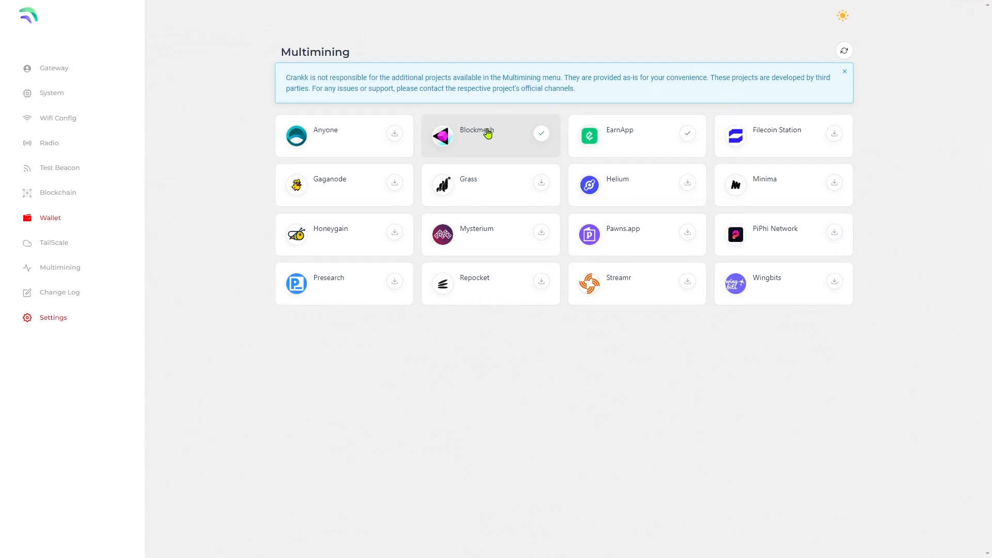
Log in from the Blockmesh card to see bandwidth stats and a connected node in Spain
left_click(477, 135)
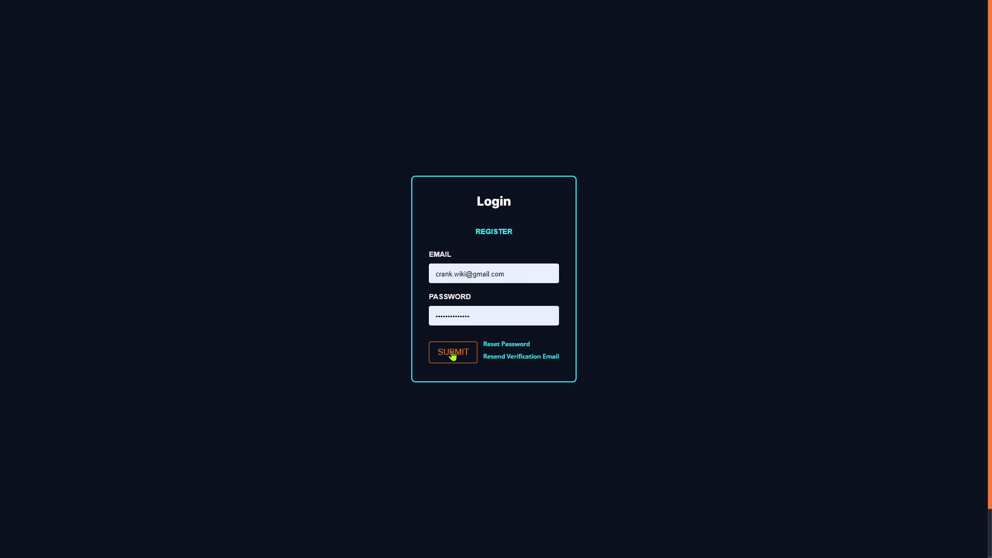
left_click(452, 351)
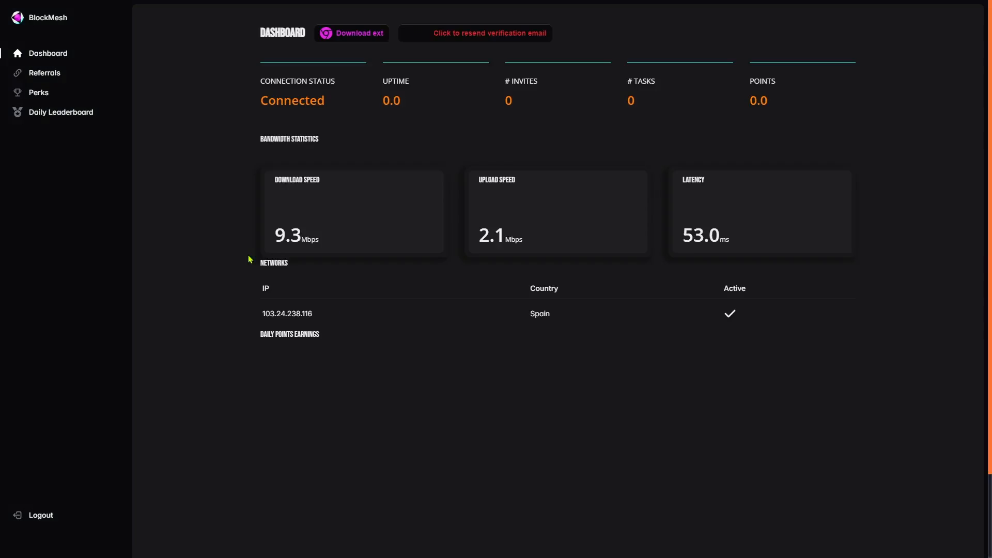